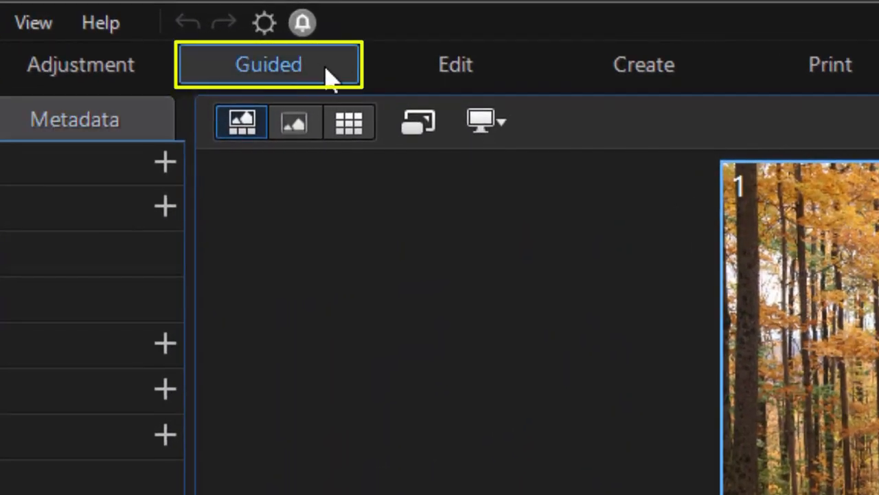
Enter the Guided module, accepting a copy of the forest photo for editing
click(270, 64)
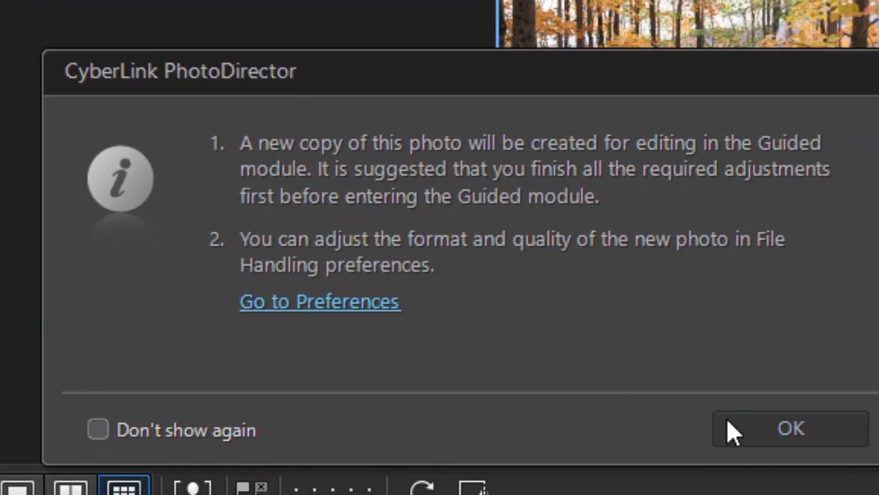
click(790, 427)
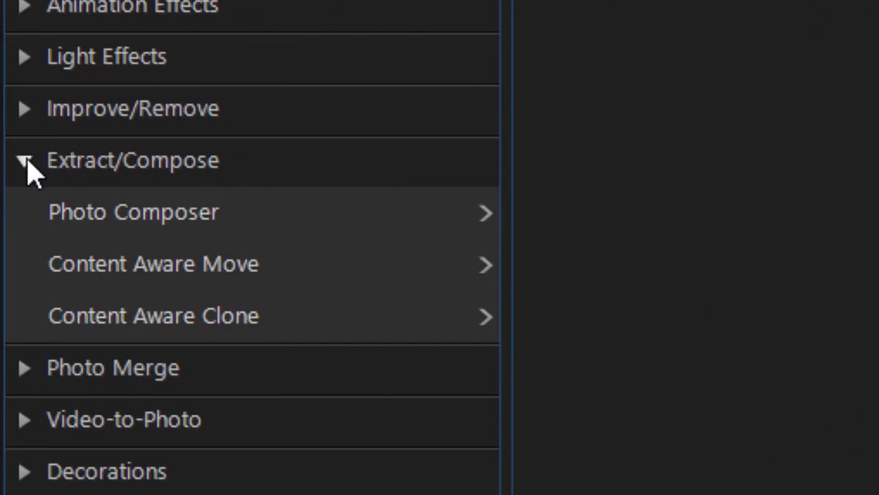
mouse_move(254, 227)
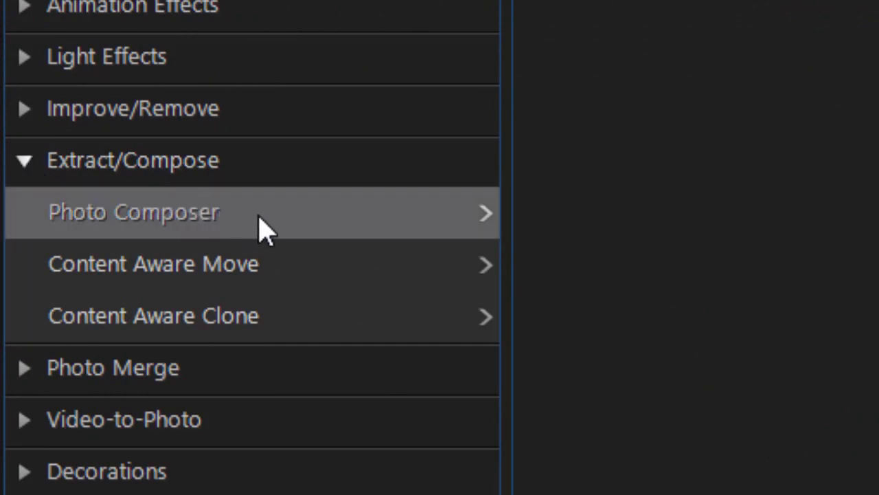
Launch Photo Composer on the forest photo
click(134, 212)
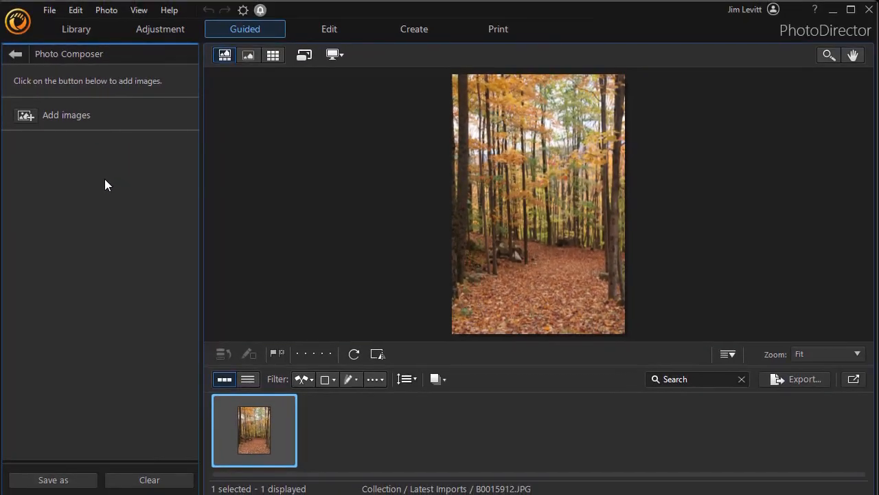
mouse_move(103, 209)
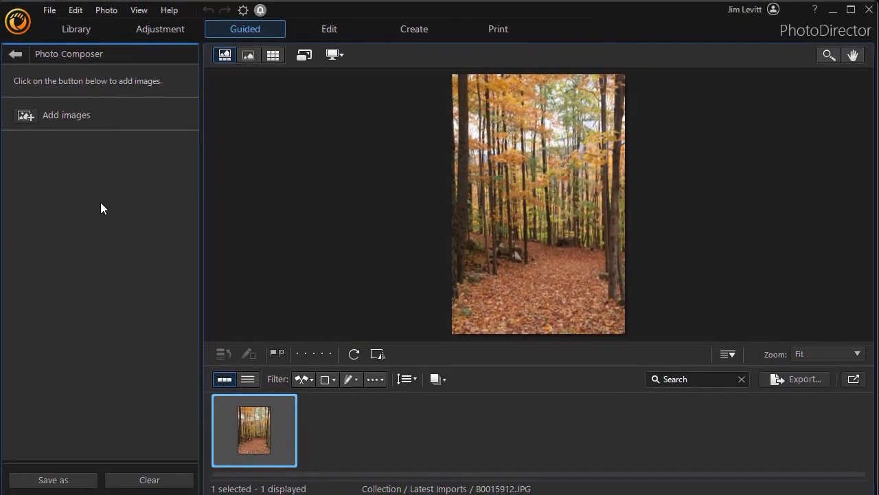
mouse_move(456, 253)
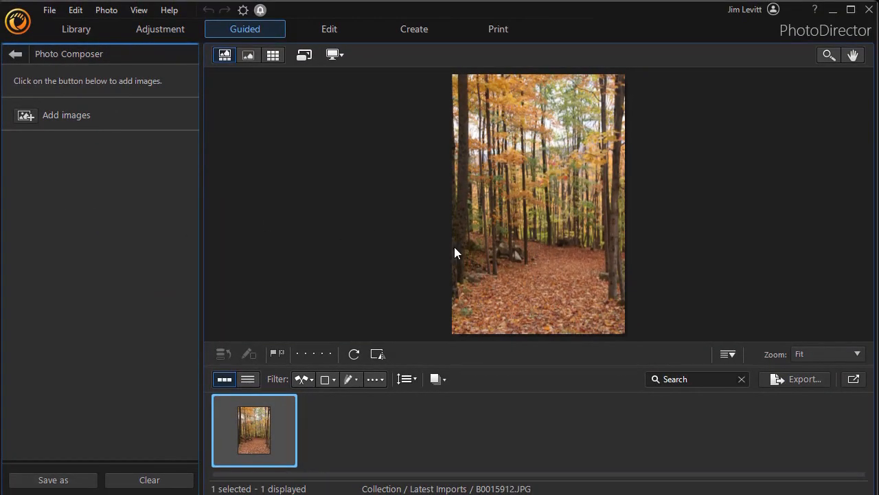
mouse_move(493, 267)
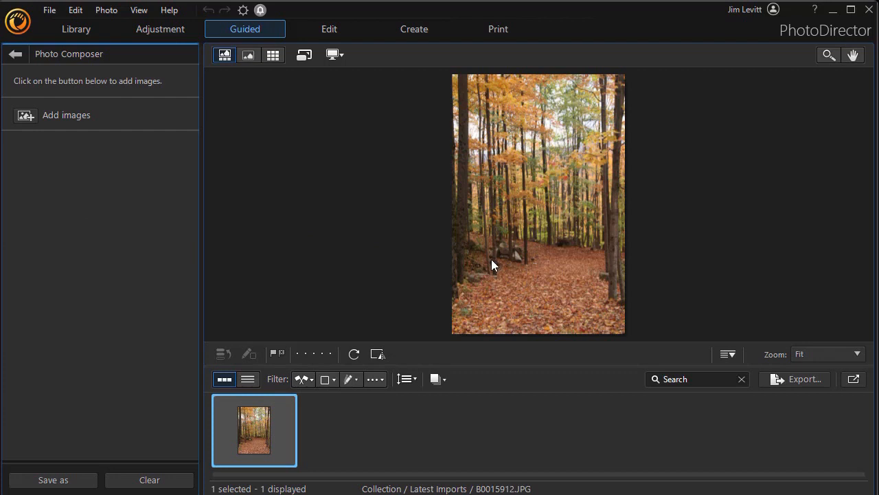
mouse_move(77, 132)
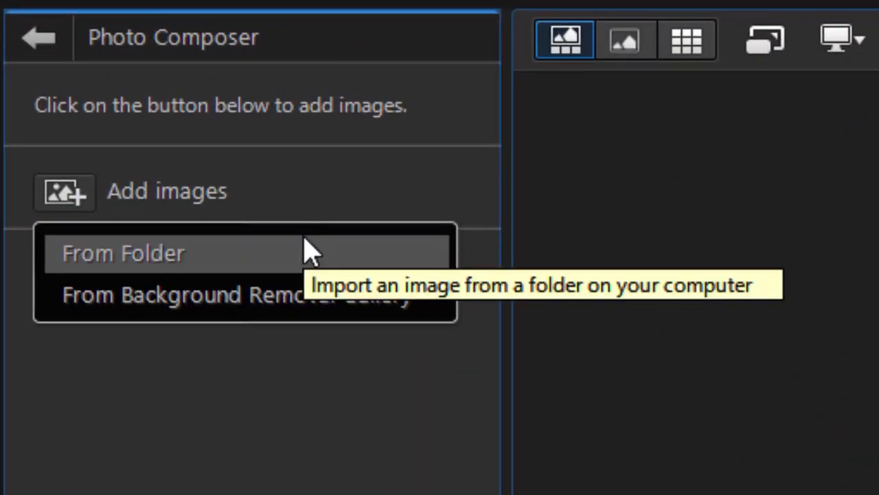
mouse_move(344, 336)
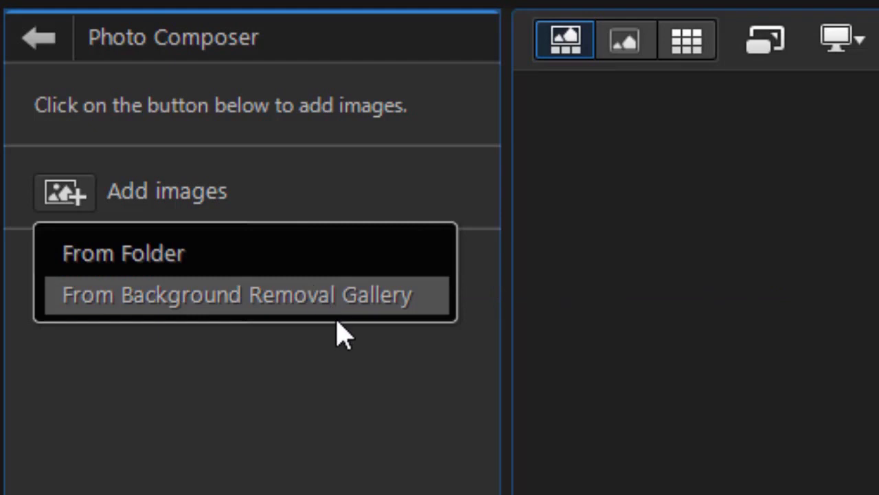
mouse_move(340, 323)
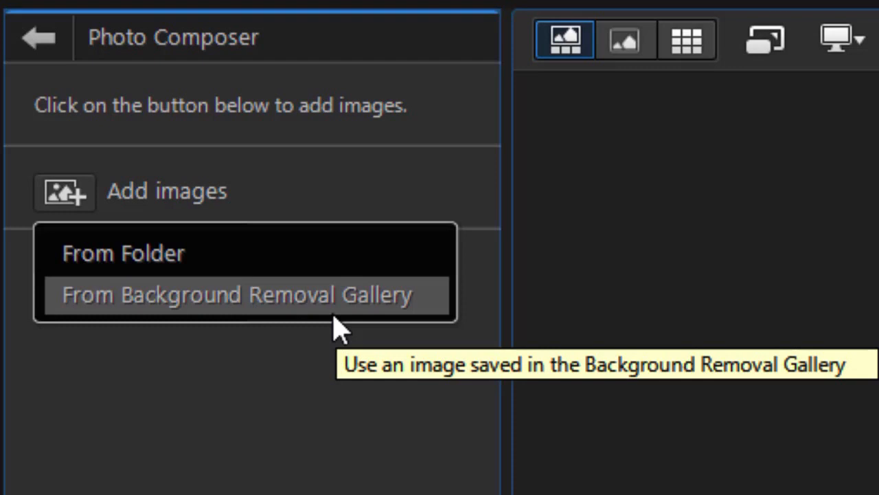
mouse_move(343, 316)
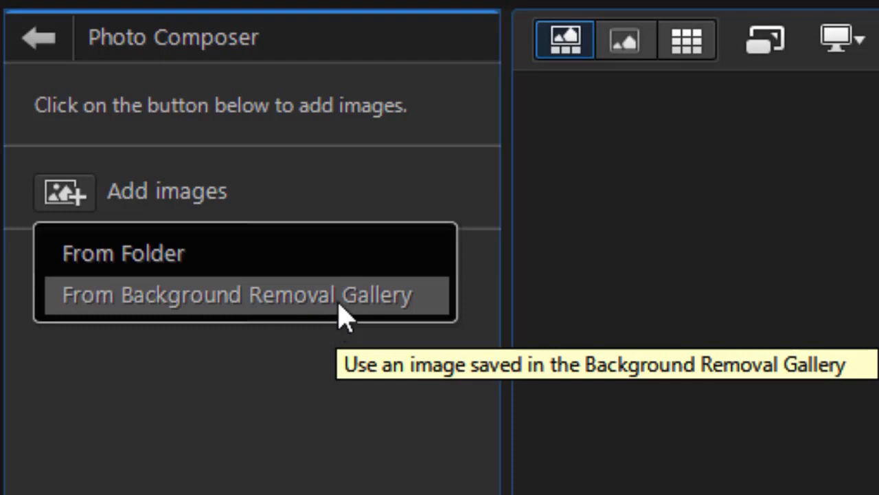
mouse_move(336, 313)
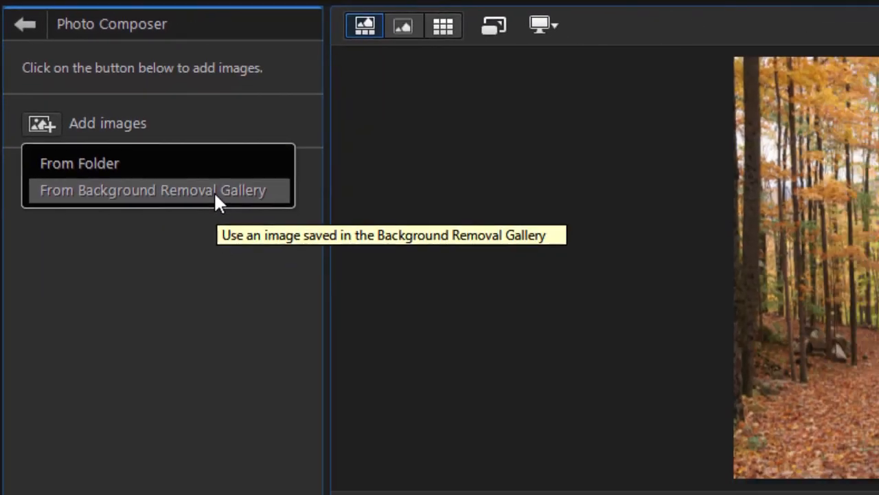
Bring in the test1.png sand dune cutout from the Background Removal Gallery and seat it along the bottom edge
click(154, 190)
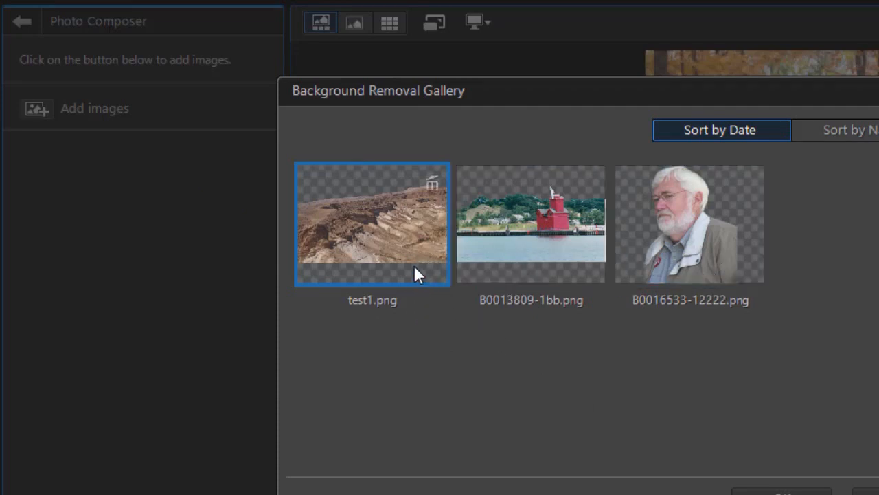
mouse_move(419, 273)
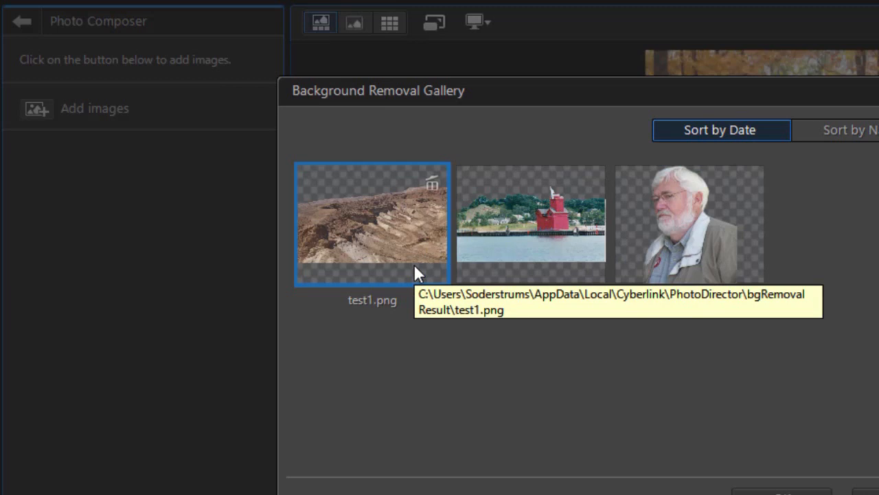
mouse_move(391, 236)
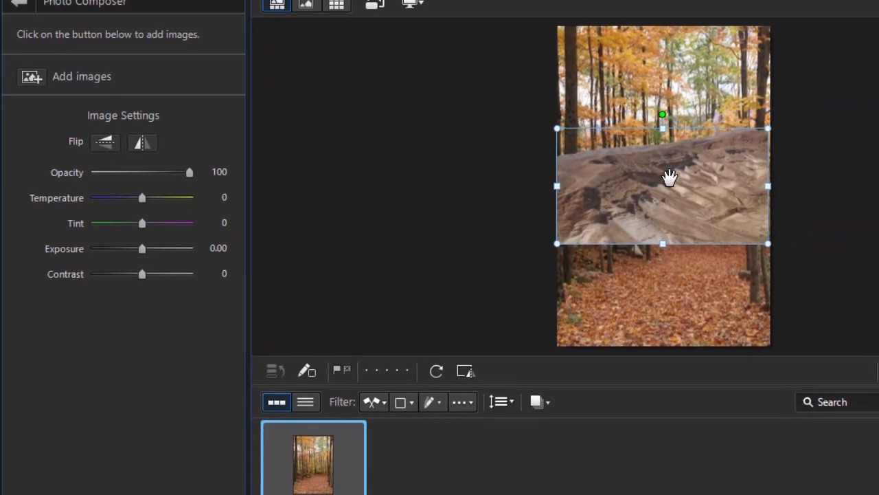
drag(671, 178, 670, 282)
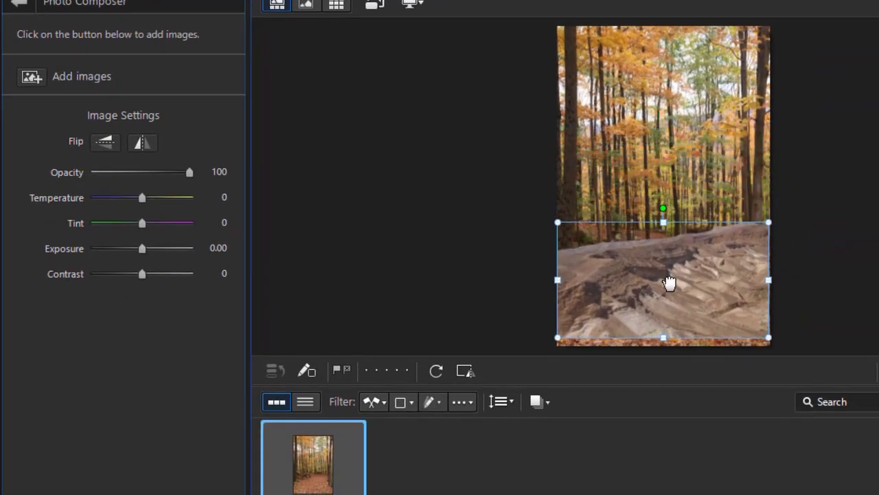
drag(662, 282, 659, 289)
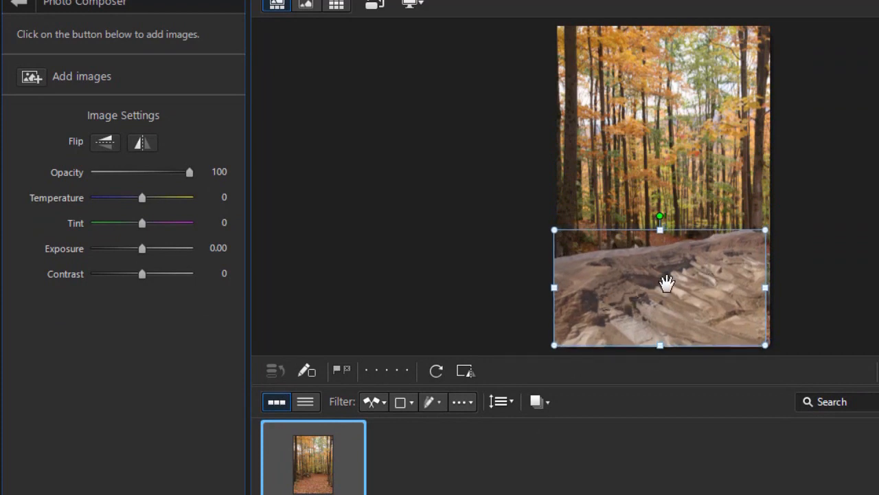
click(371, 185)
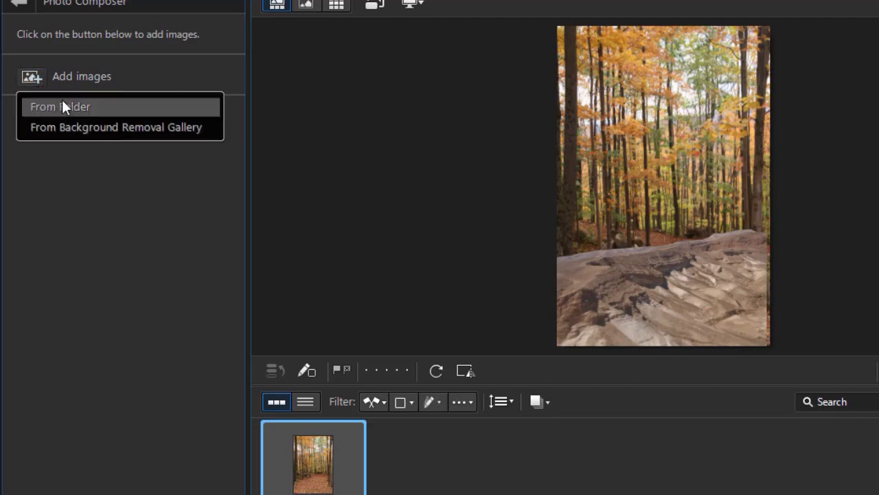
click(116, 126)
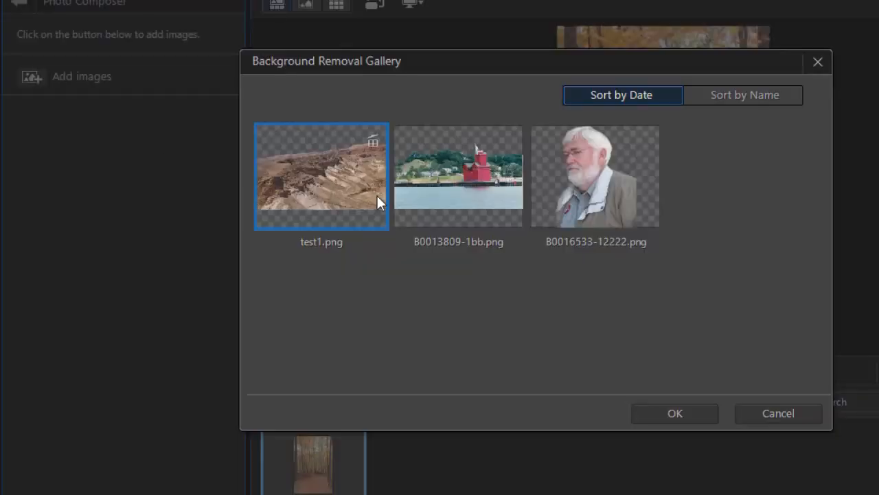
click(596, 176)
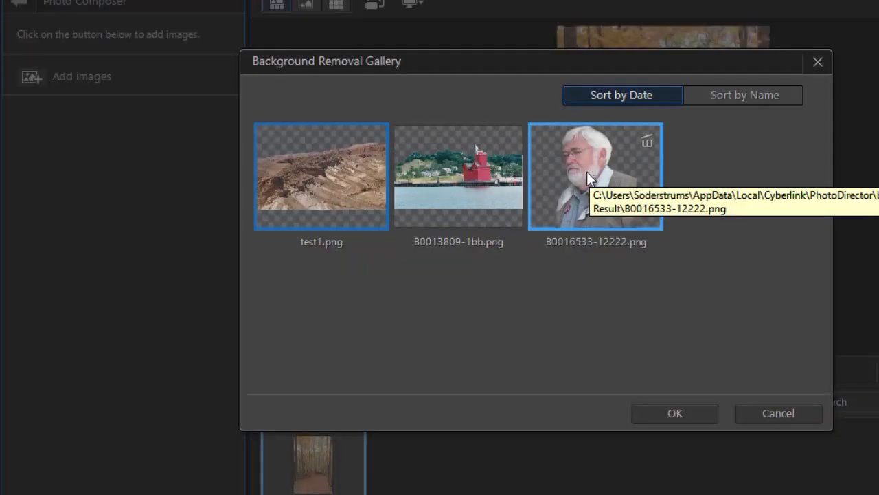
click(675, 413)
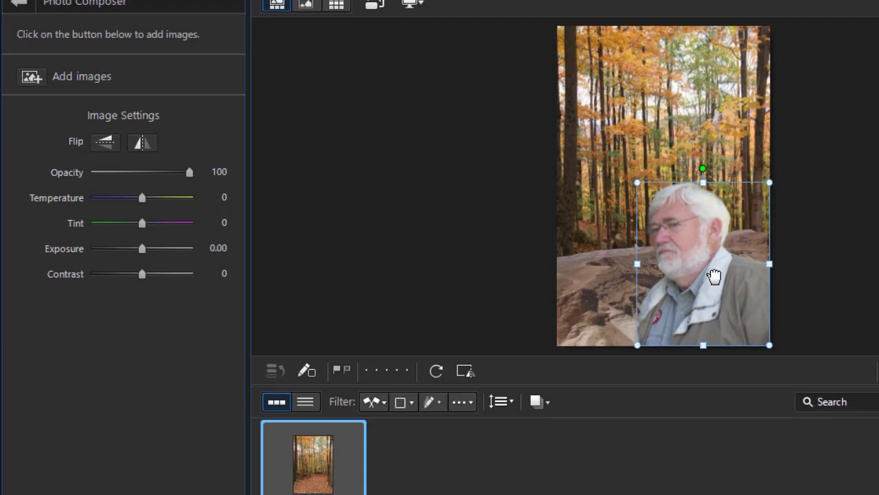
click(344, 209)
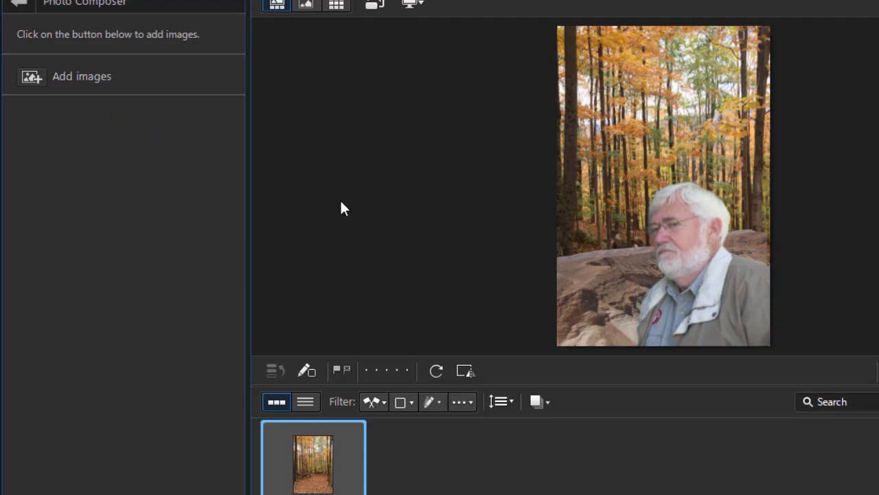
mouse_move(602, 277)
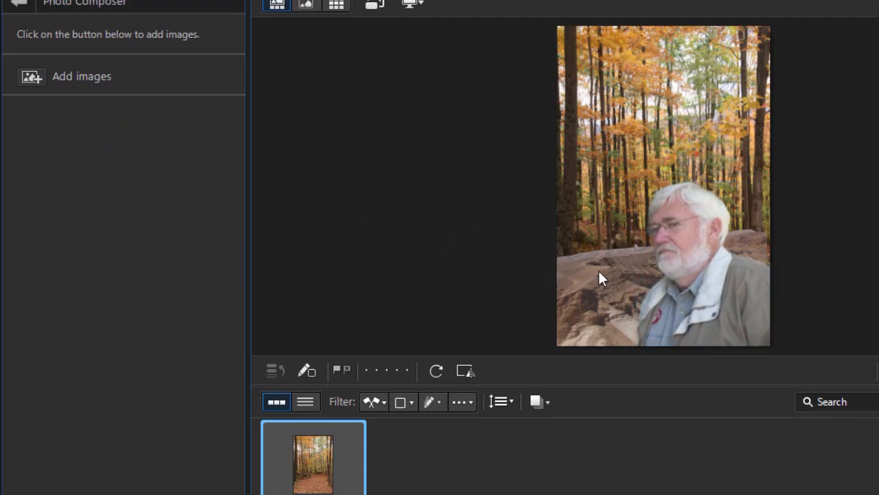
mouse_move(690, 267)
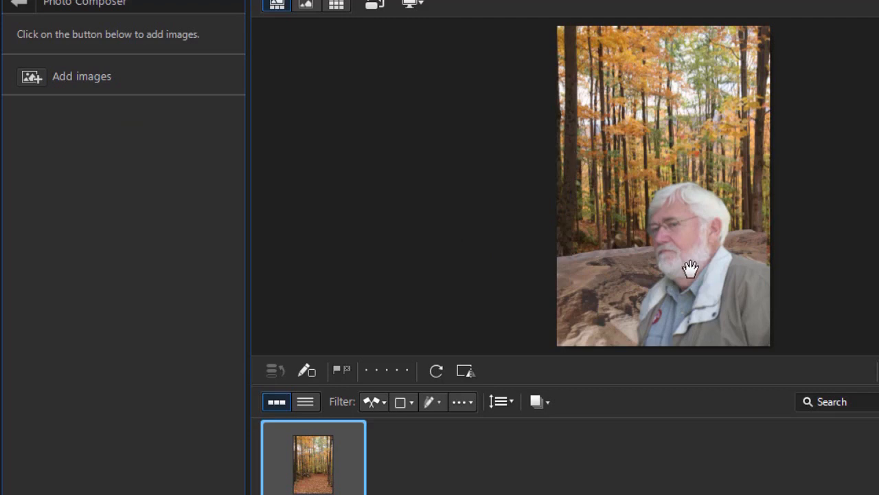
mouse_move(607, 301)
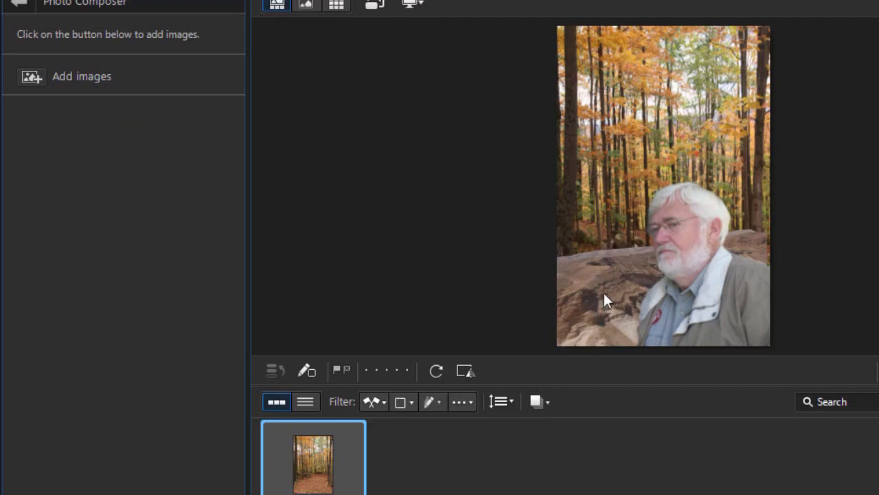
mouse_move(295, 171)
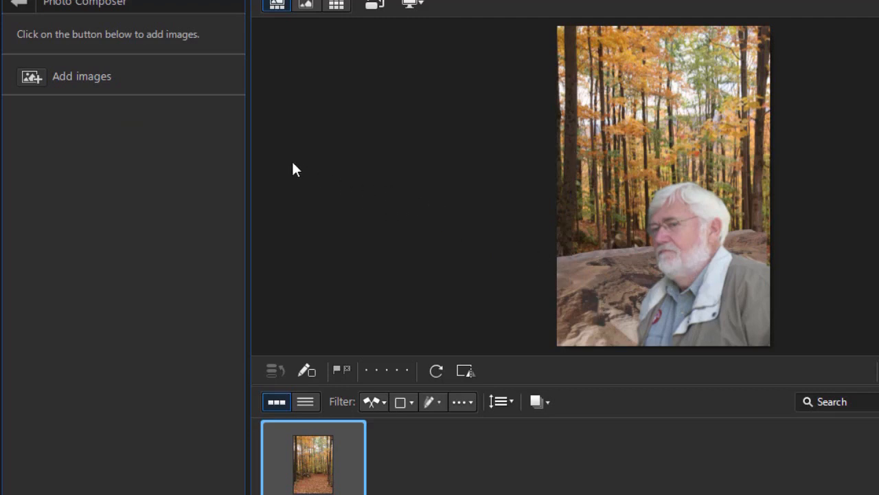
mouse_move(115, 123)
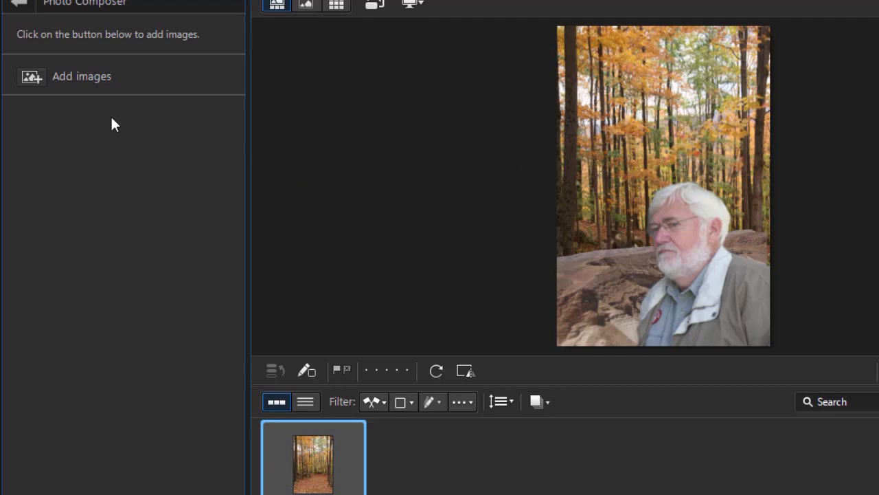
Import Red Cap.png from a computer folder into the composite for the man's head
click(30, 77)
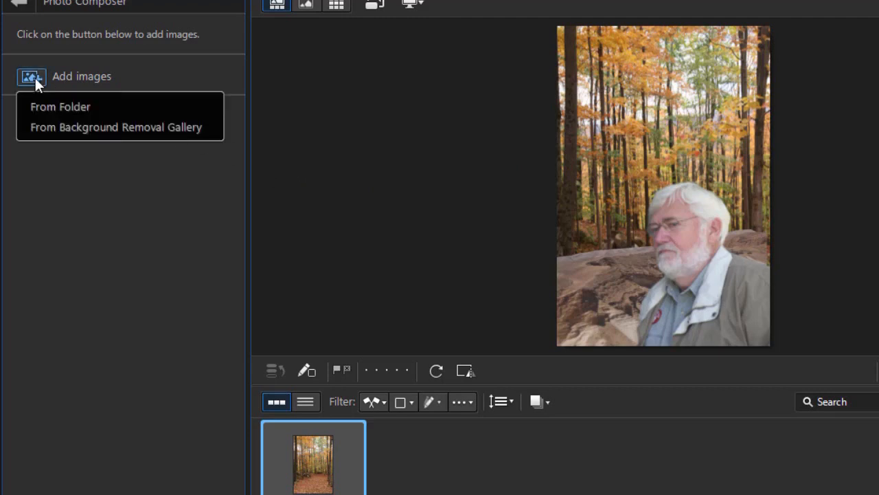
mouse_move(55, 107)
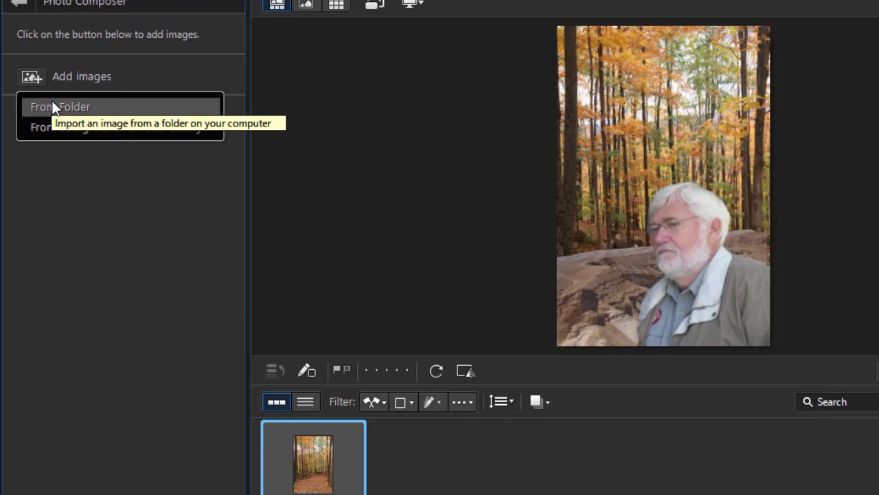
click(61, 107)
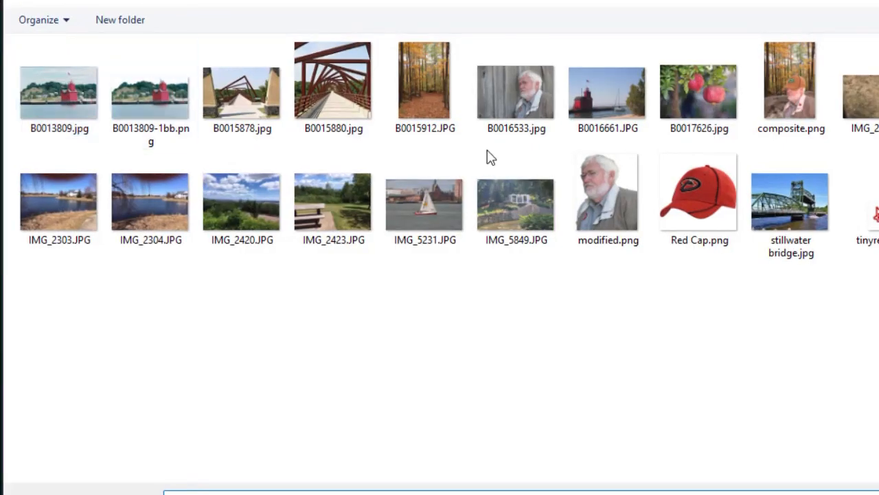
click(698, 192)
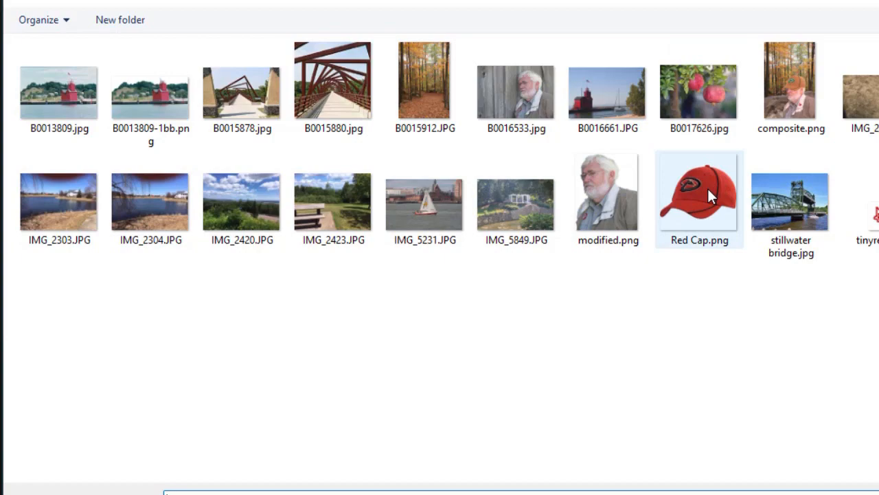
double_click(699, 191)
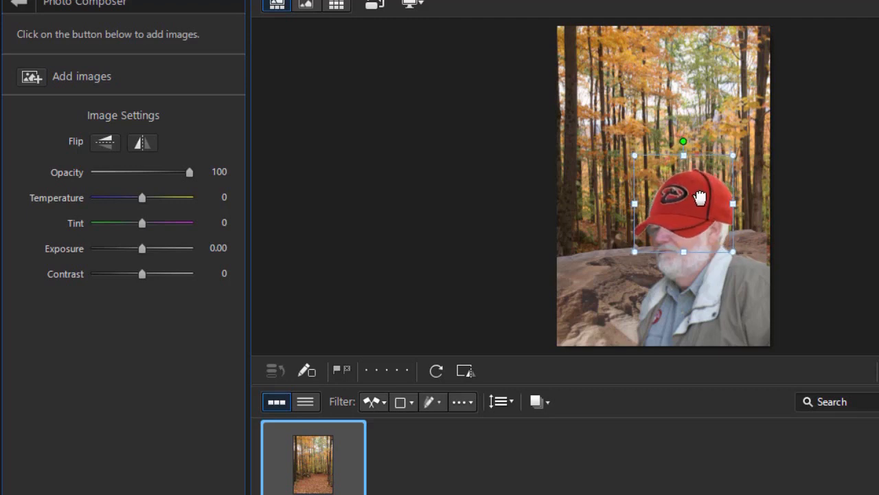
Adjust the cap's Temperature to -25 and Tint to 73, shifting it from red toward purple
click(104, 141)
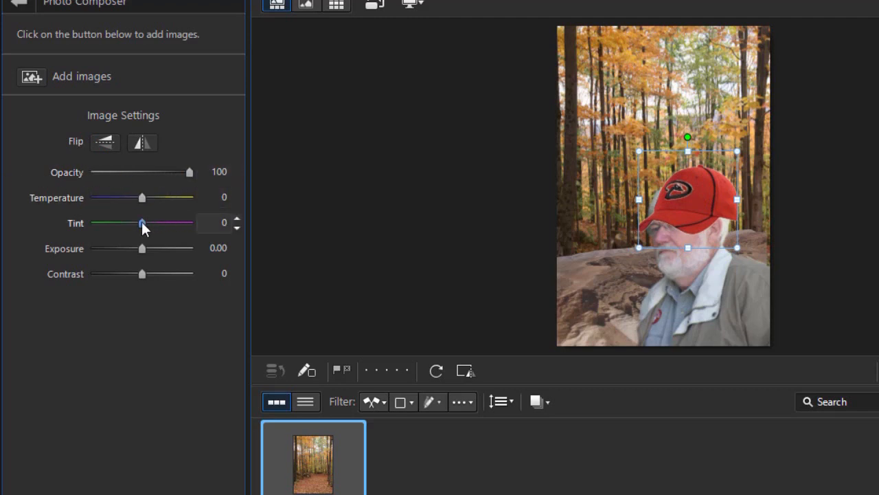
drag(142, 223, 121, 222)
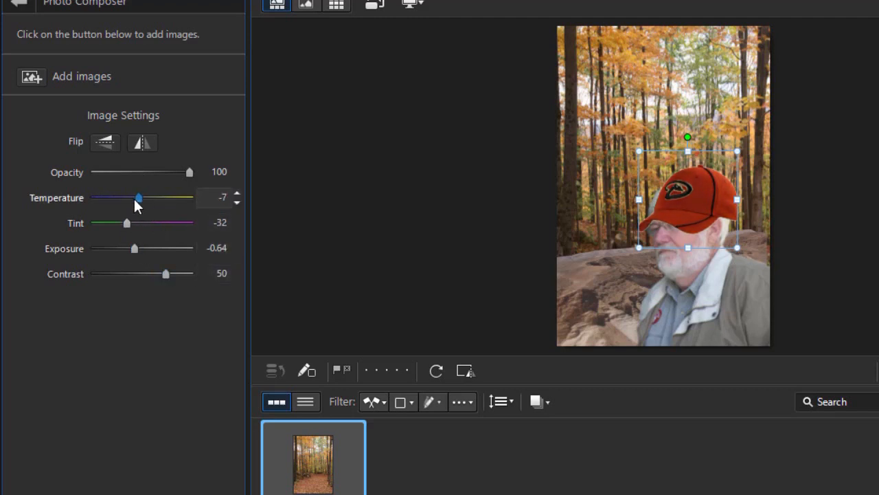
drag(140, 198, 96, 198)
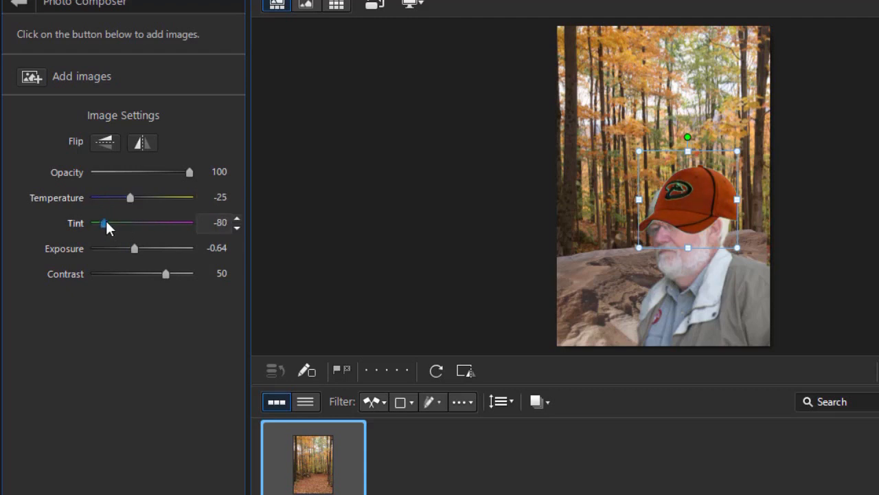
drag(103, 222, 184, 223)
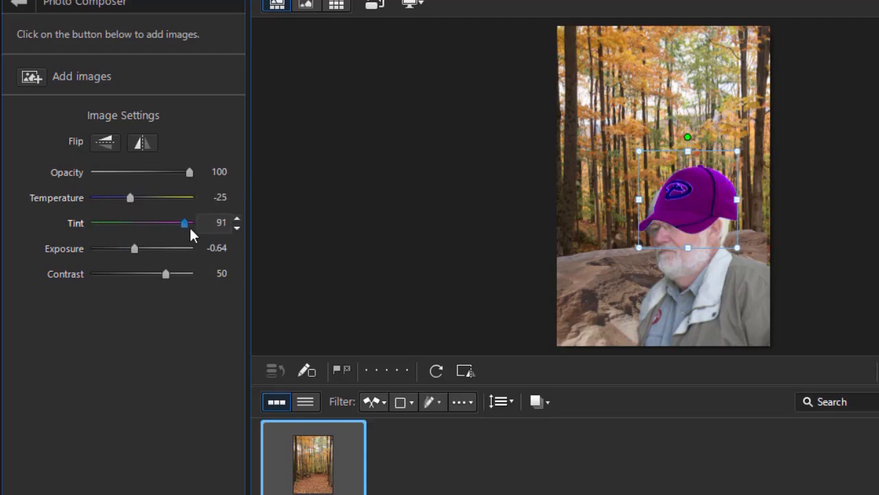
drag(184, 222, 173, 223)
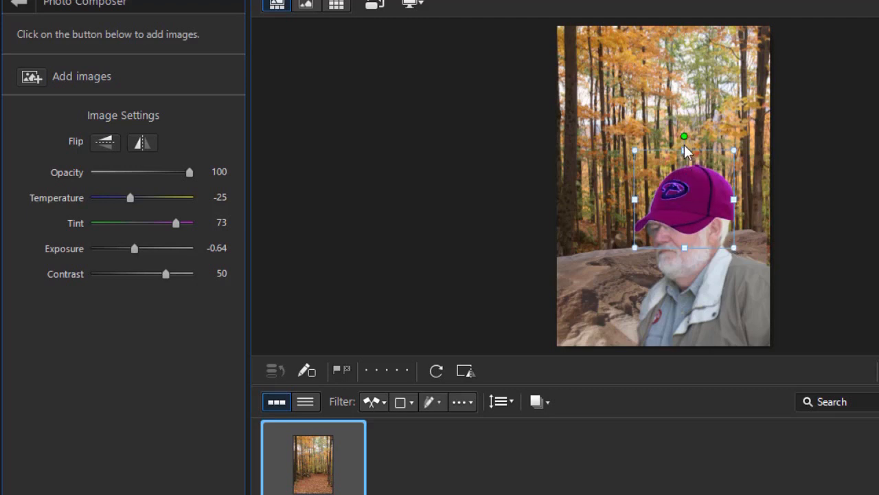
mouse_move(684, 136)
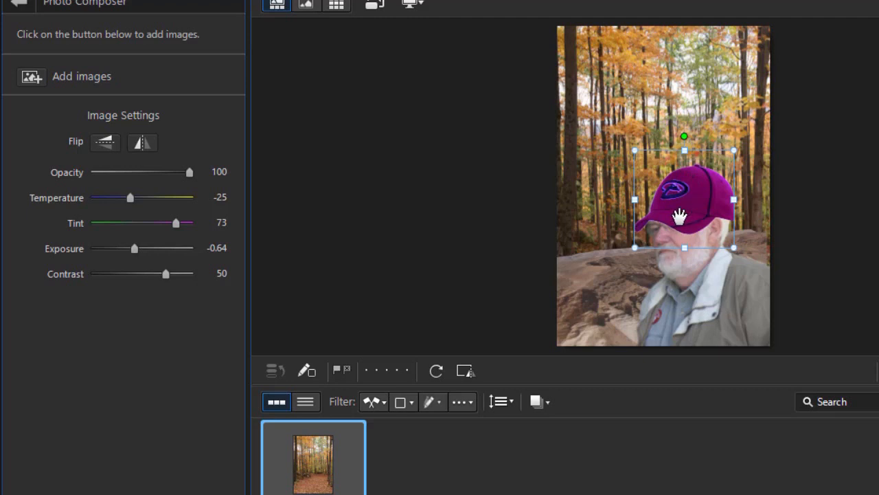
mouse_move(93, 56)
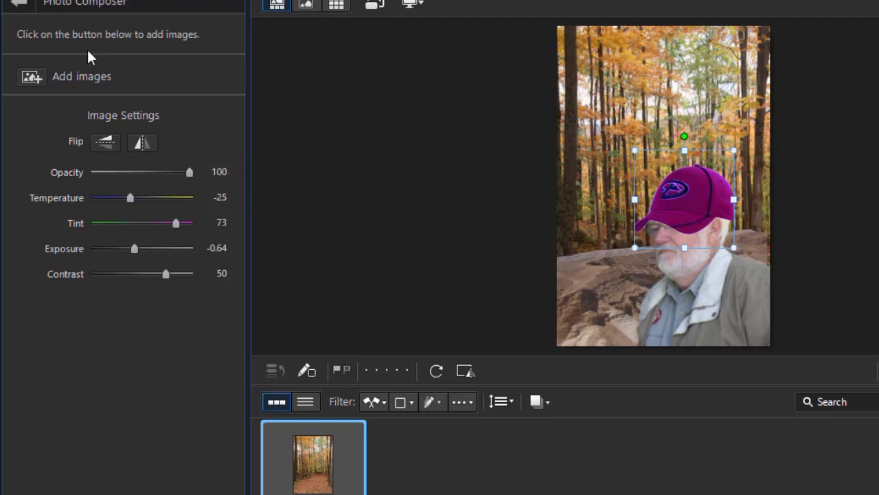
mouse_move(31, 77)
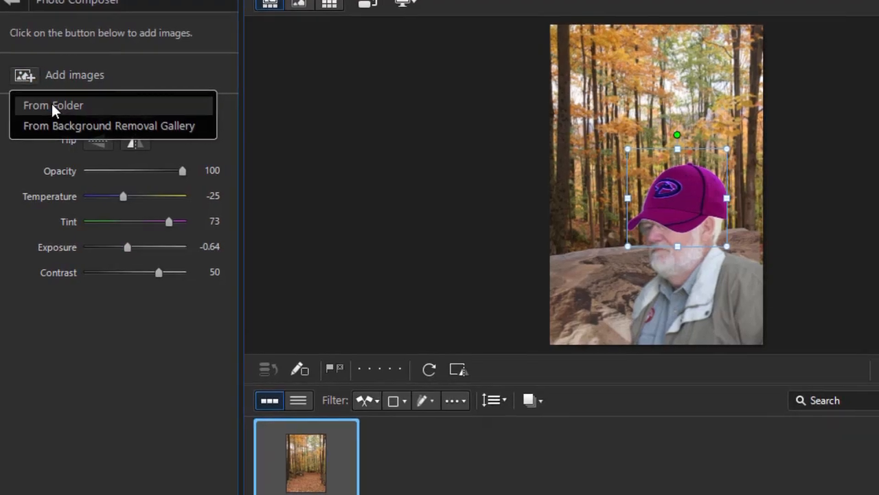
Import the small red icon from a folder and position it on the man's collar
click(53, 104)
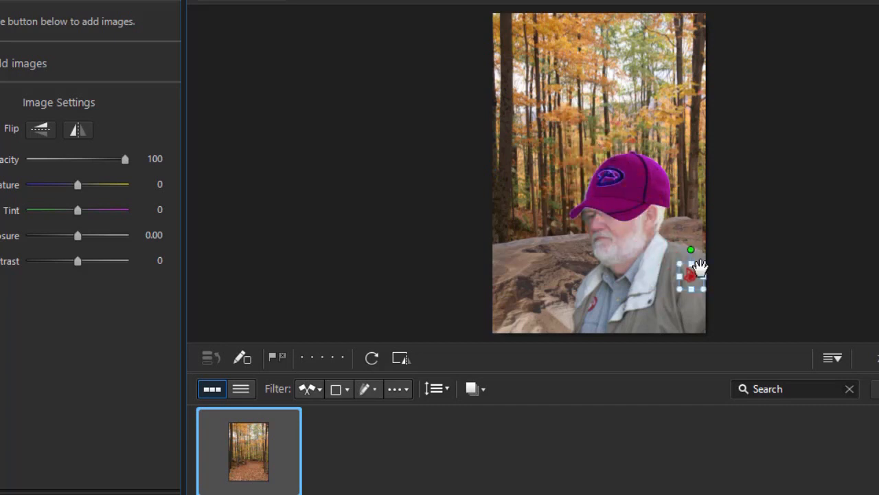
drag(690, 268, 645, 275)
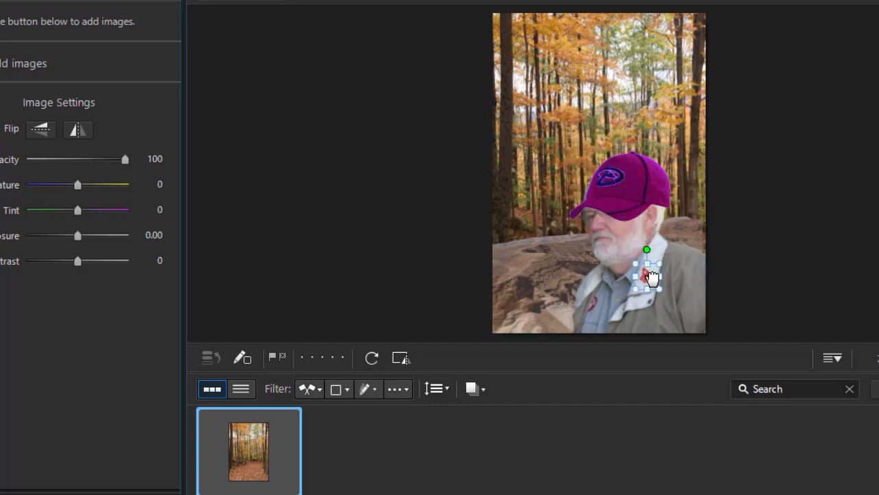
click(330, 211)
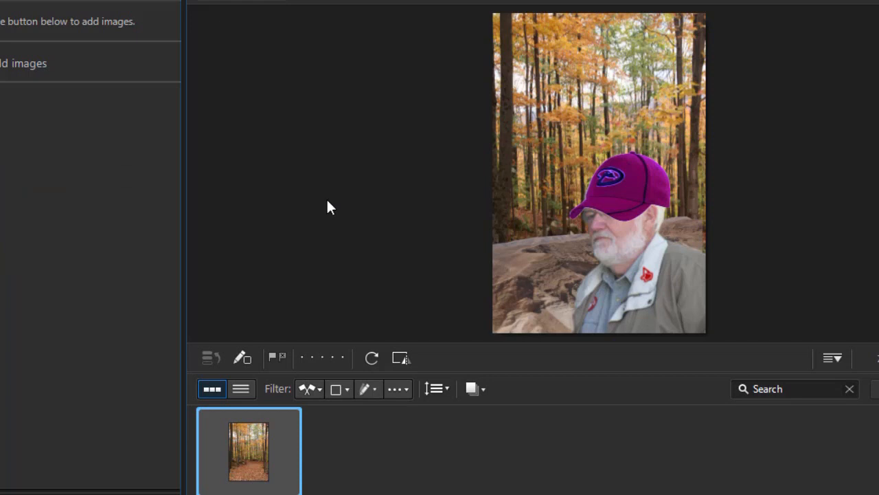
mouse_move(591, 277)
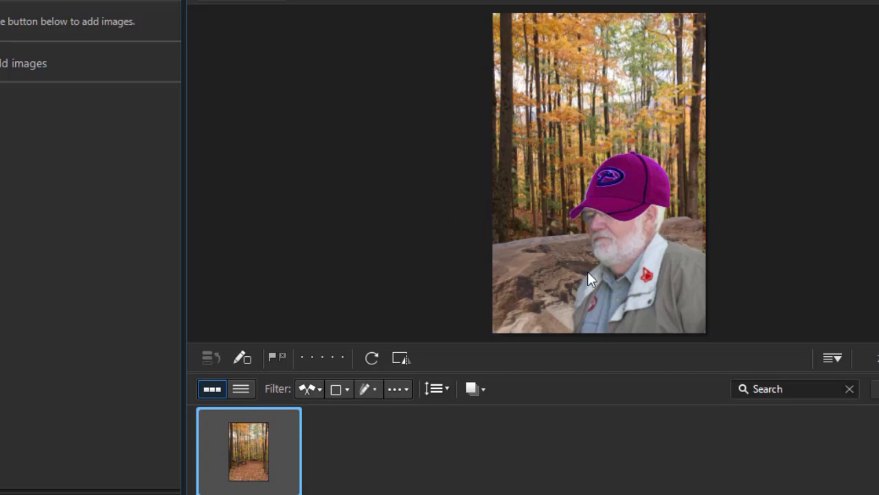
Nudge the layers into place: cap on the head, sand dune spread across the bottom of the scene
click(598, 275)
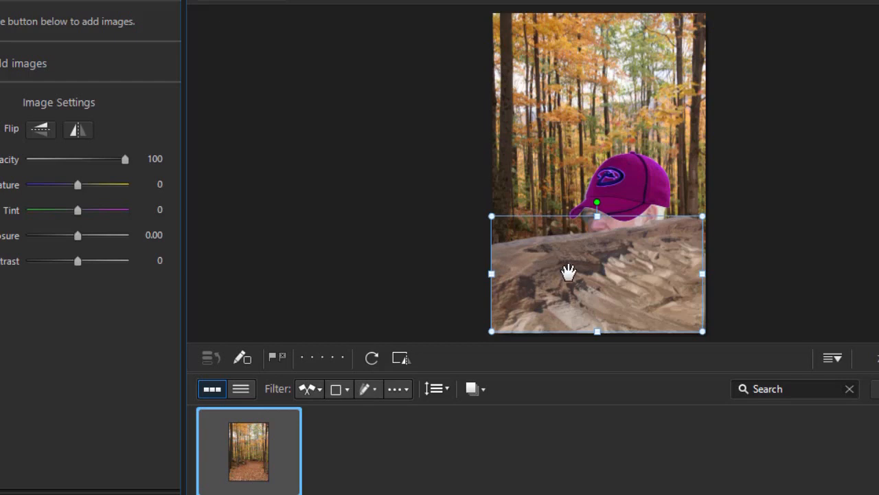
mouse_move(643, 283)
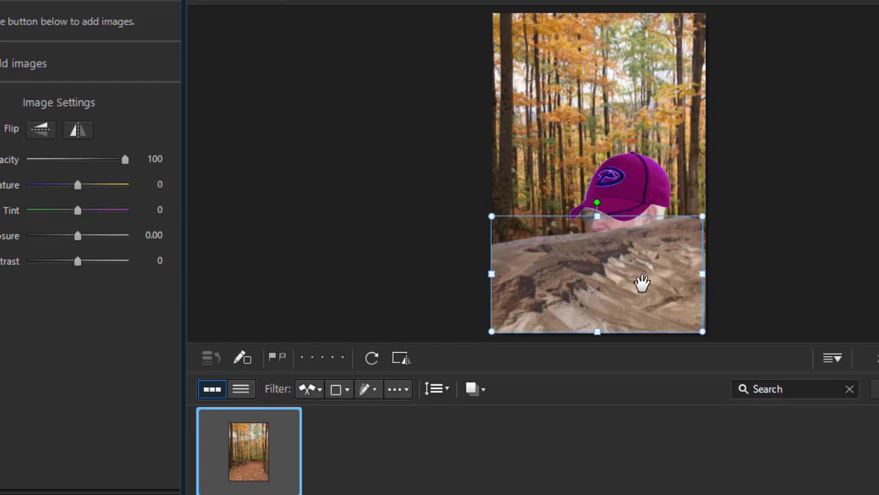
drag(643, 282, 632, 204)
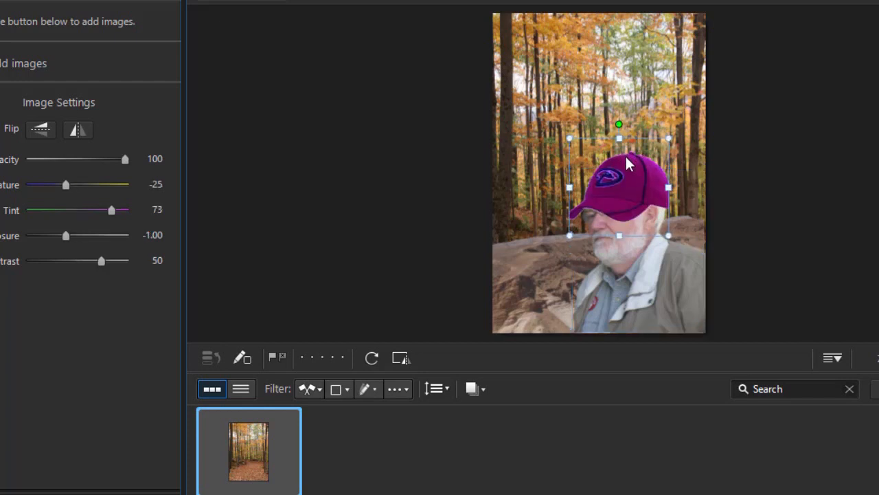
mouse_move(648, 289)
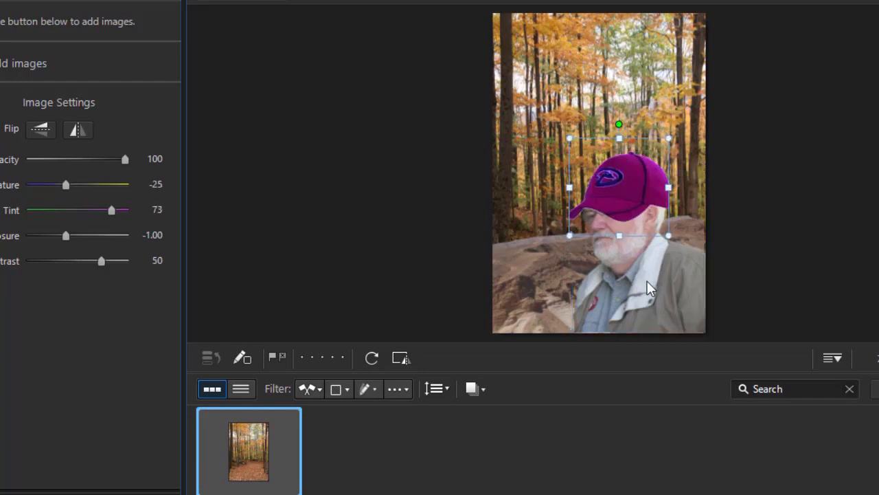
drag(618, 187, 564, 66)
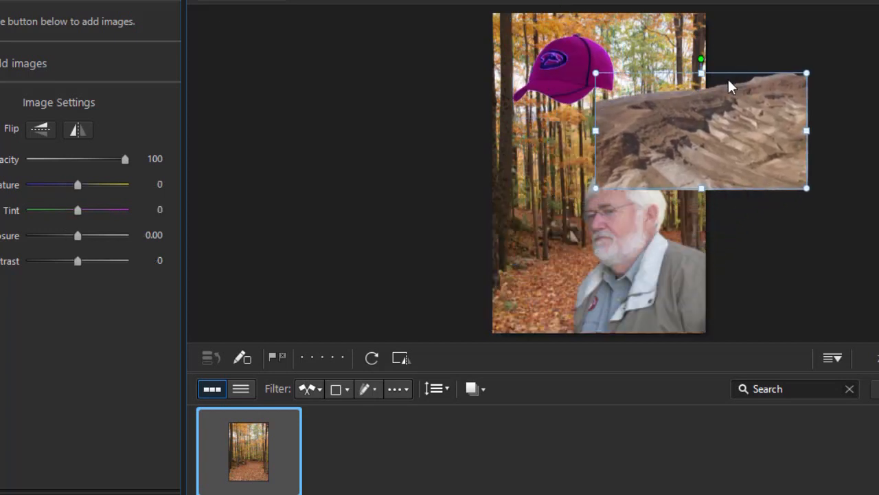
drag(701, 131, 547, 255)
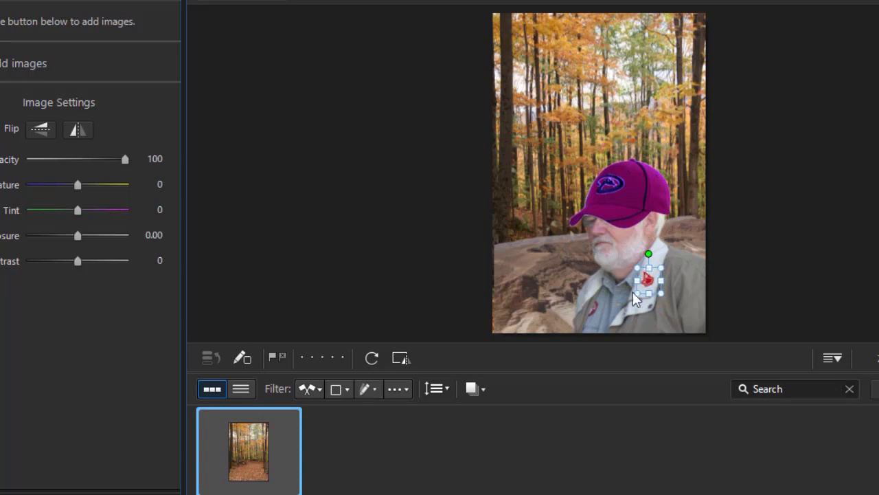
mouse_move(481, 190)
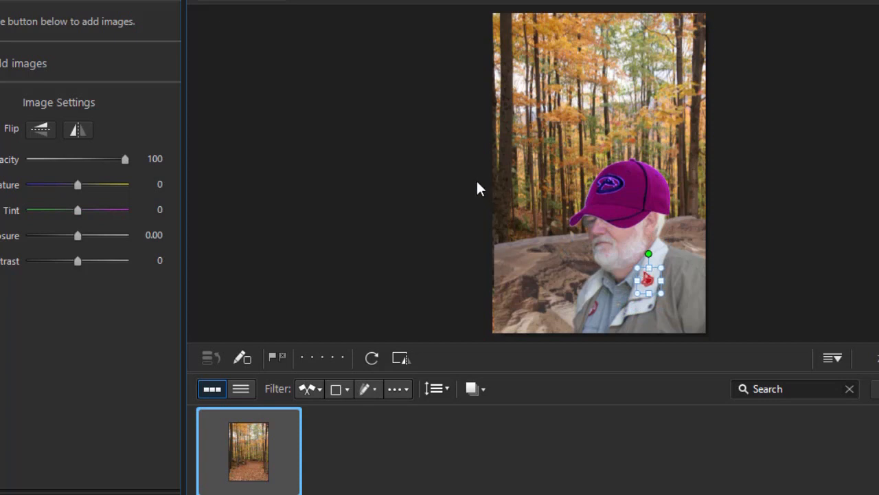
mouse_move(464, 186)
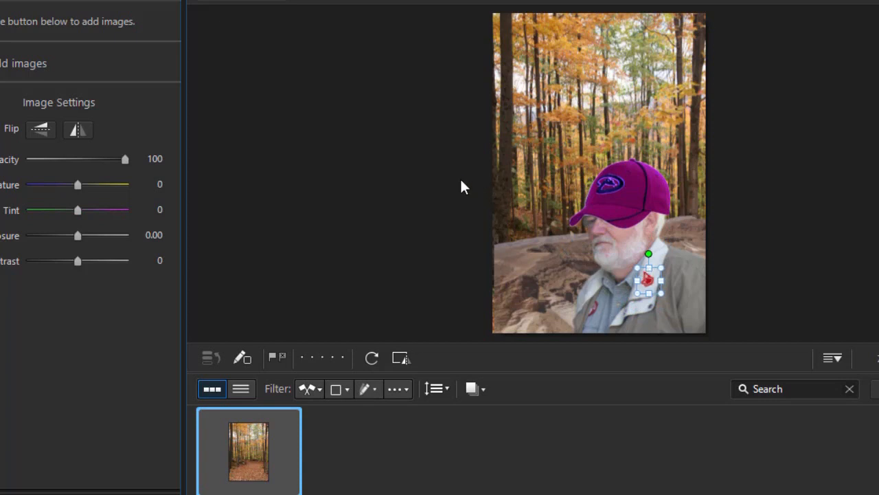
mouse_move(460, 189)
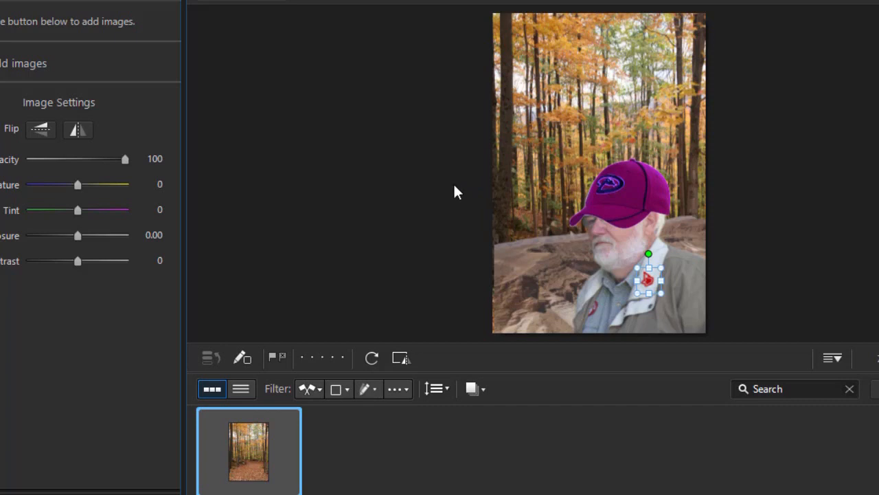
mouse_move(478, 208)
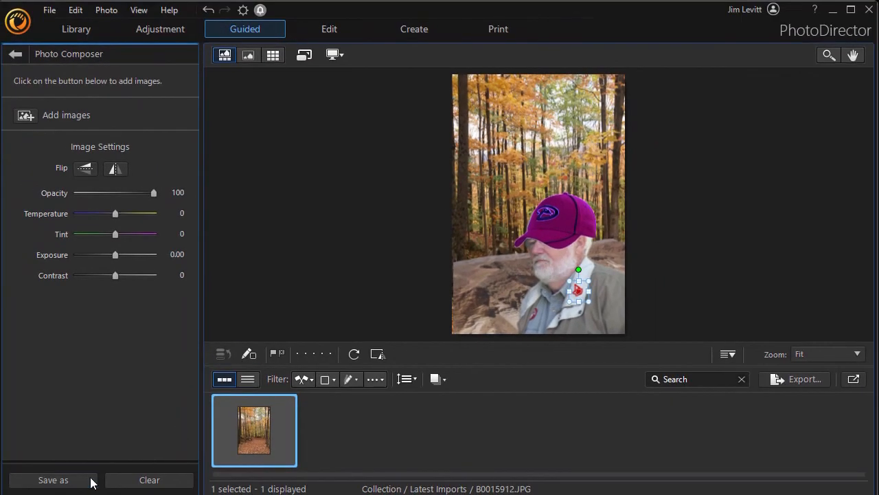
mouse_move(52, 479)
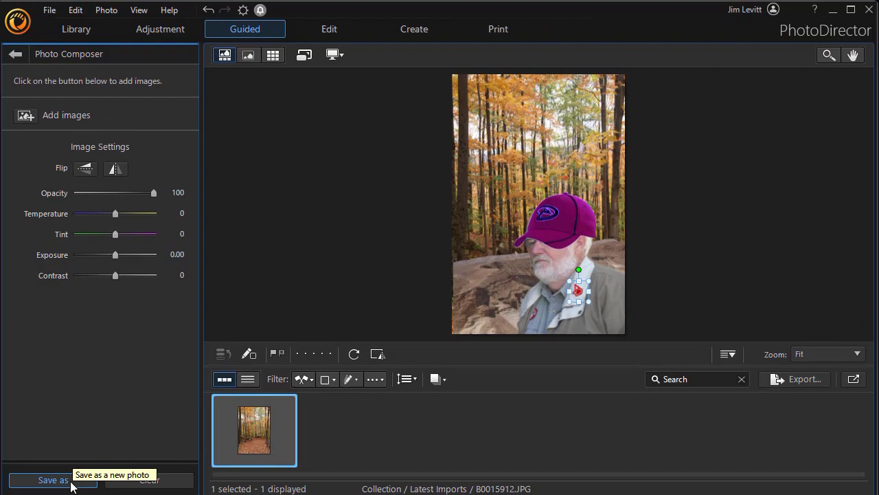
Save the composite as a new photo named test1.png
click(52, 479)
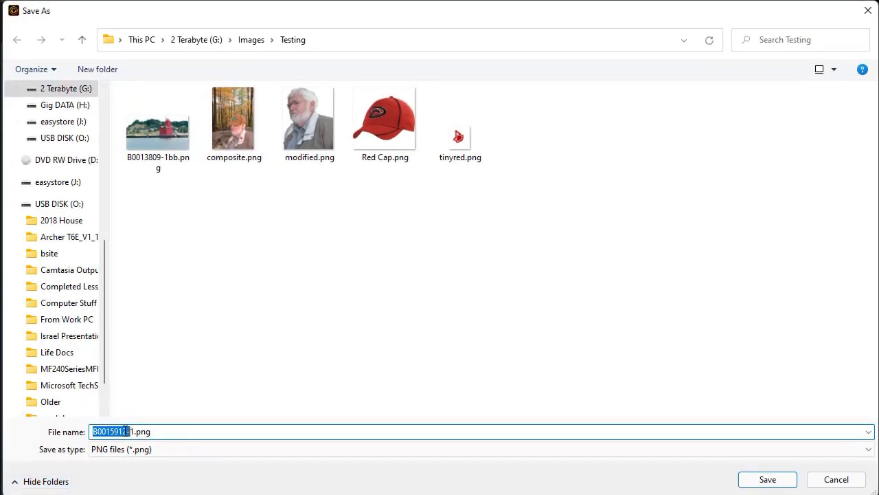
text(test1.png)
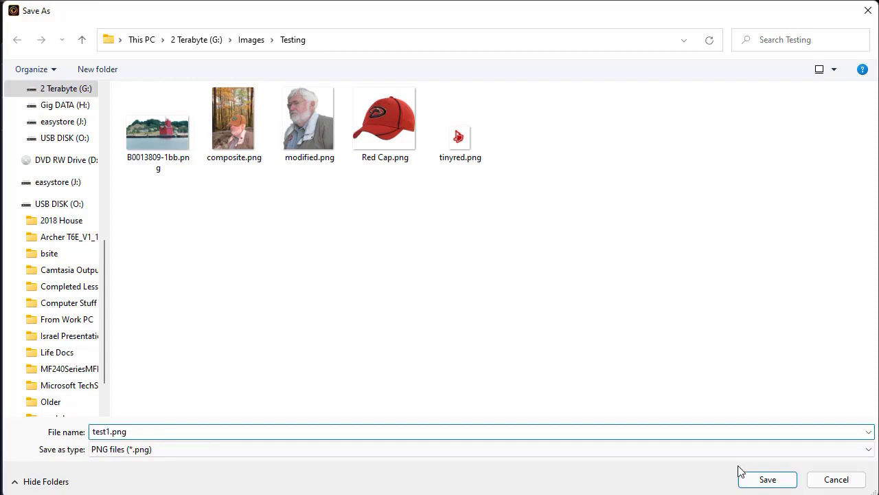
click(766, 479)
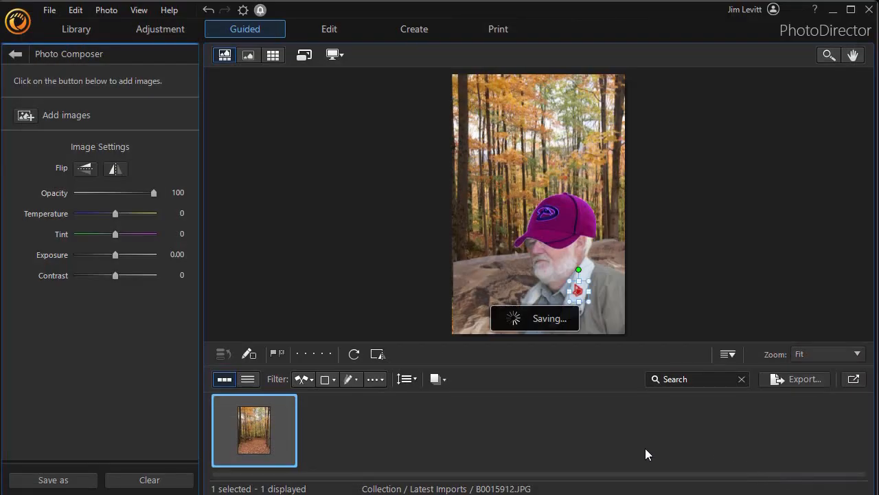
mouse_move(390, 429)
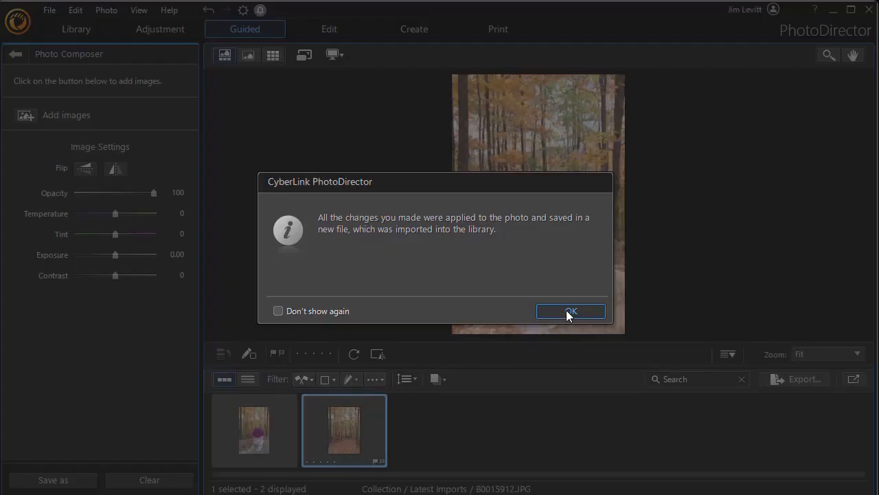
Acknowledge the saved-file notice and decline keeping a temporary virtual copy
click(571, 311)
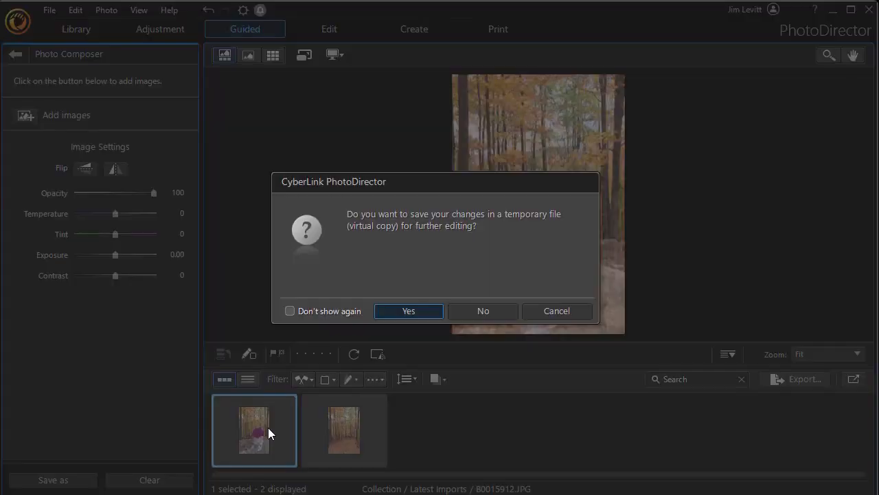
mouse_move(460, 272)
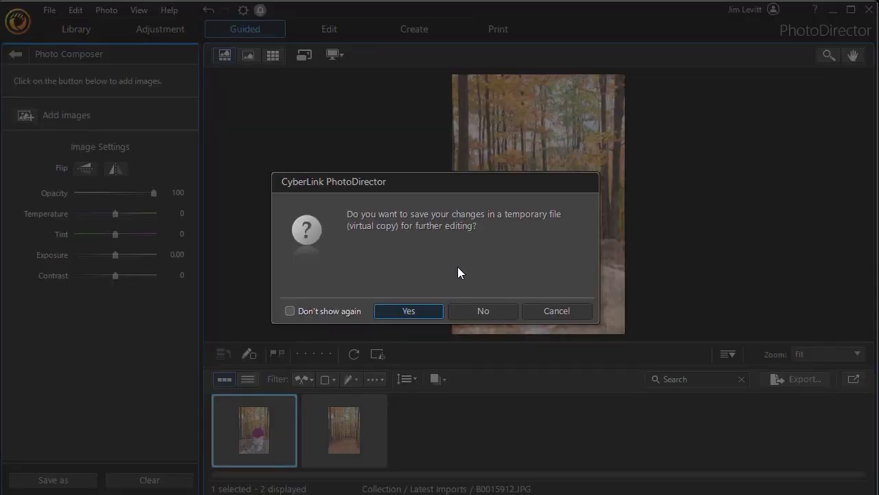
mouse_move(484, 310)
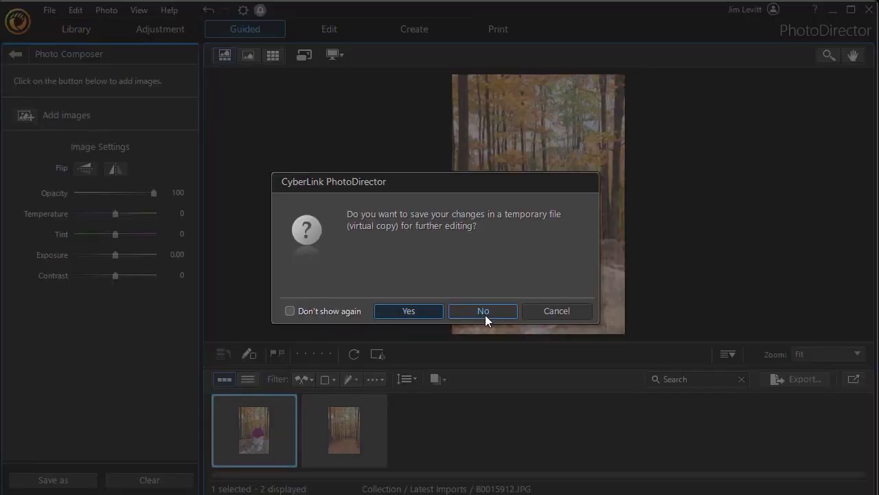
click(484, 310)
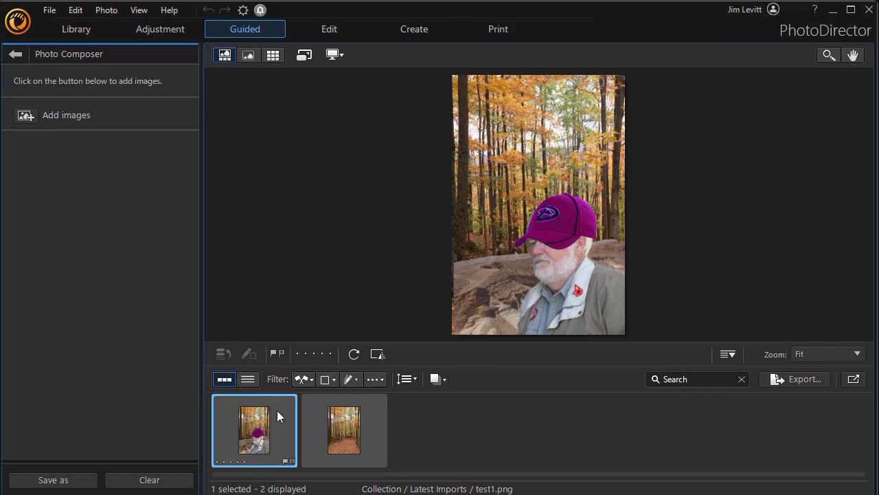
mouse_move(550, 253)
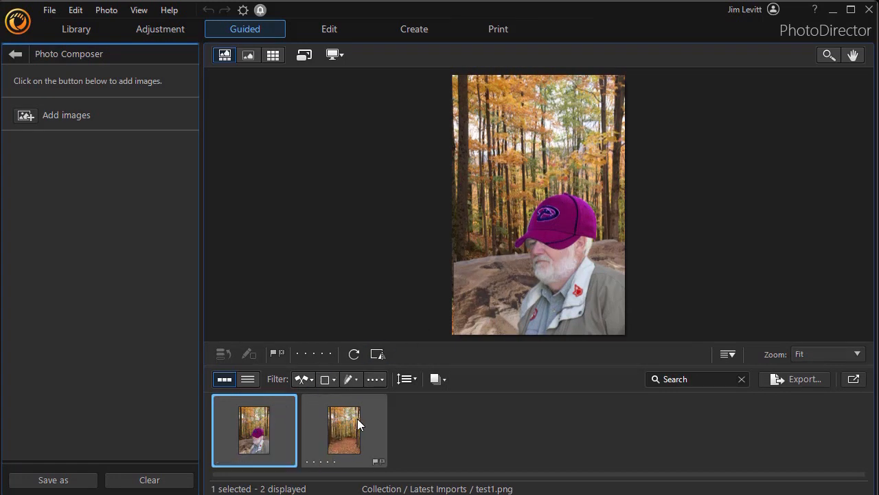
click(344, 431)
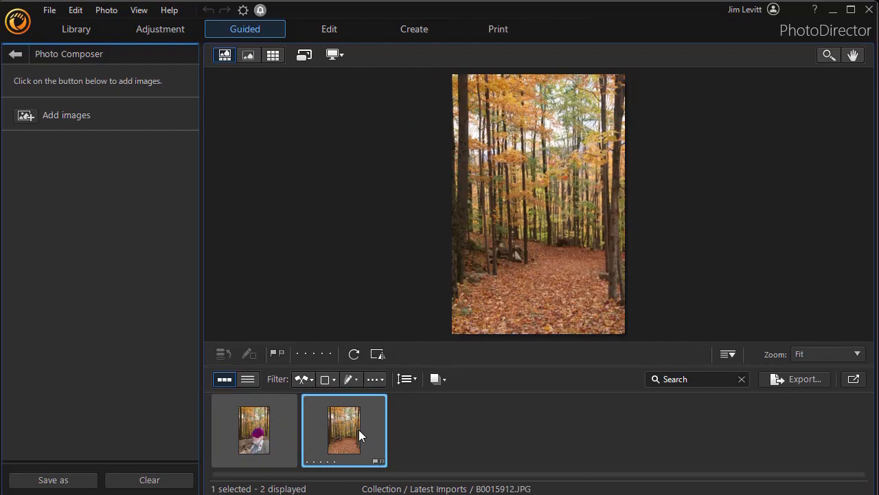
click(254, 431)
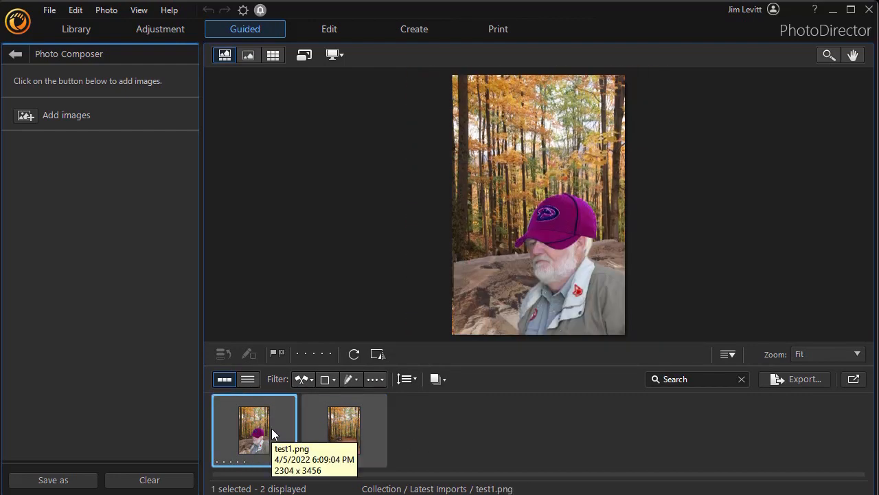
mouse_move(323, 286)
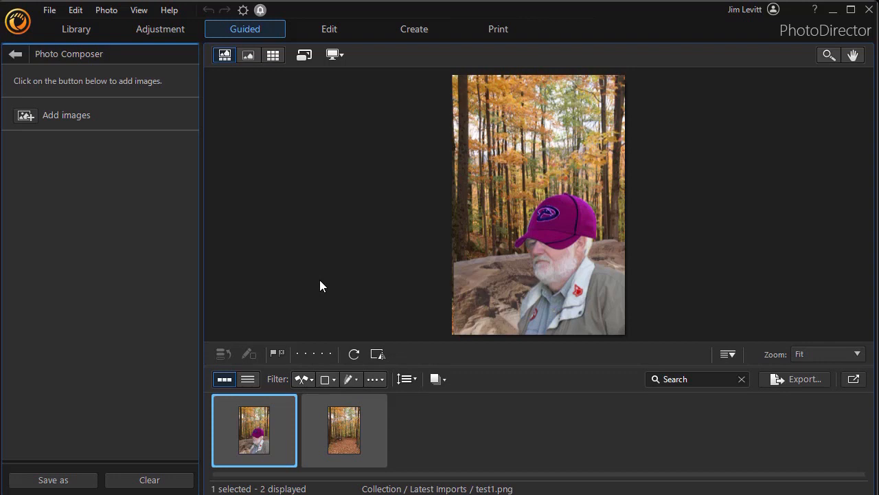
mouse_move(342, 50)
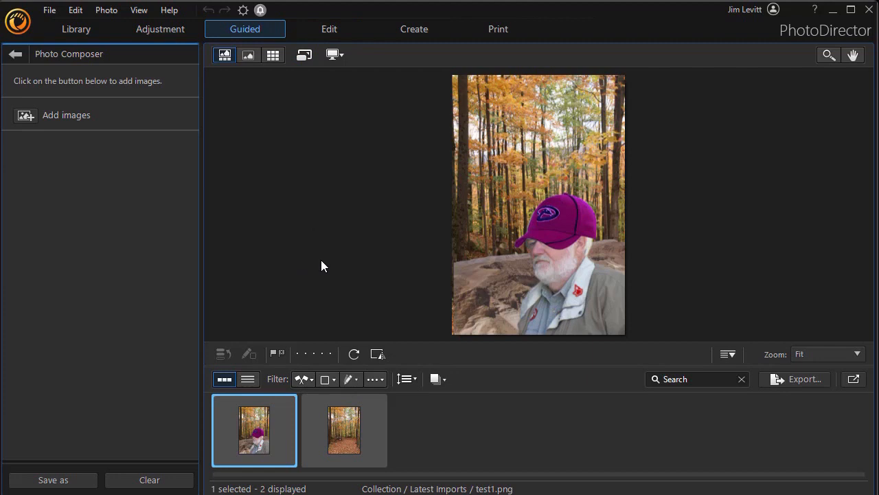
mouse_move(314, 267)
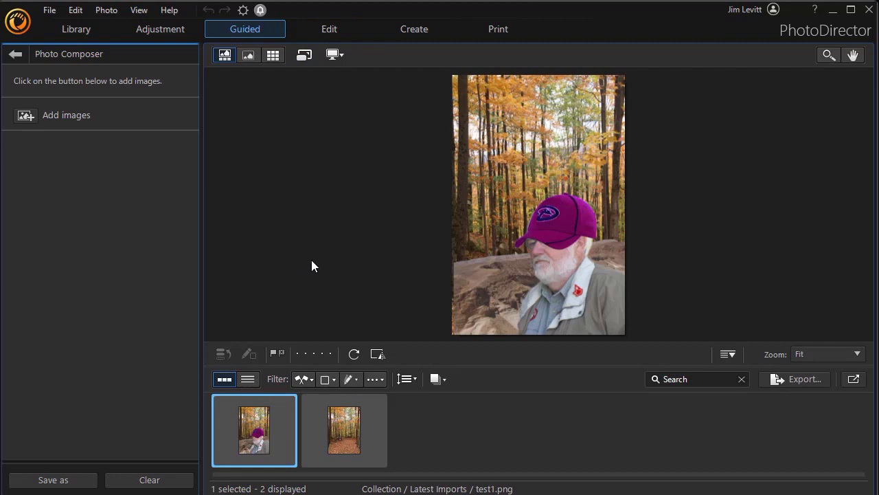